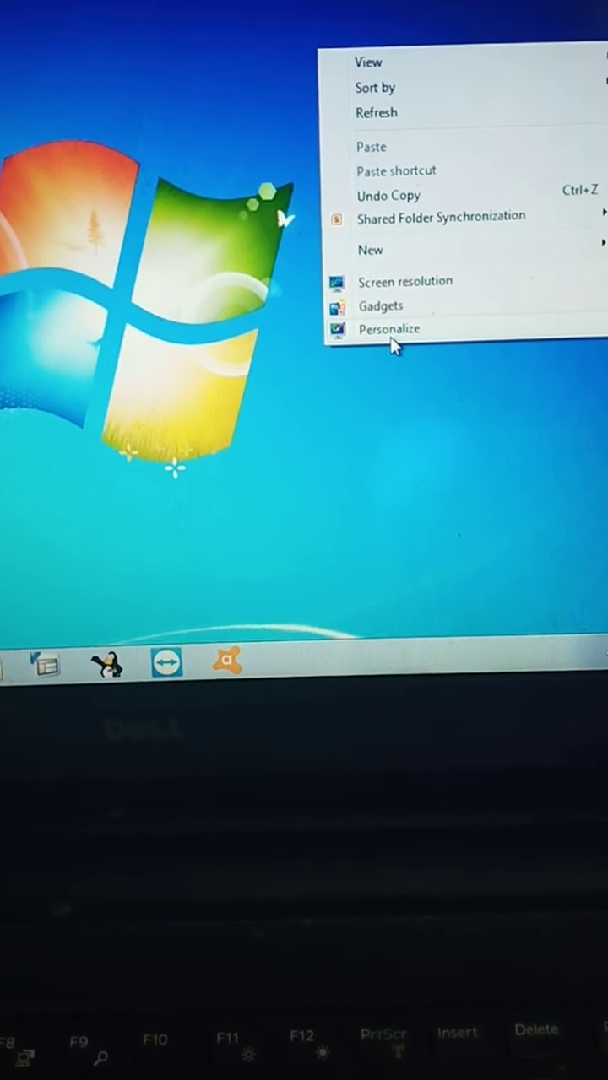
# Open Personalization from the desktop context menu to see the Aero and Basic themes.
pyautogui.click(388, 328)
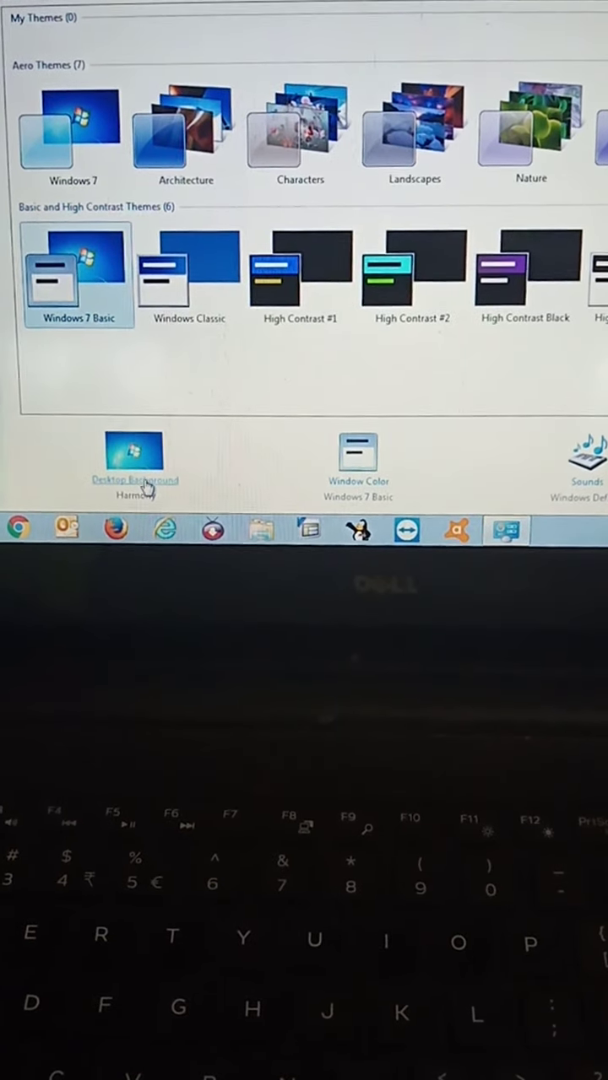
# Go to the Desktop Background page listing Scenes, United States and Windows pictures.
pyautogui.click(135, 479)
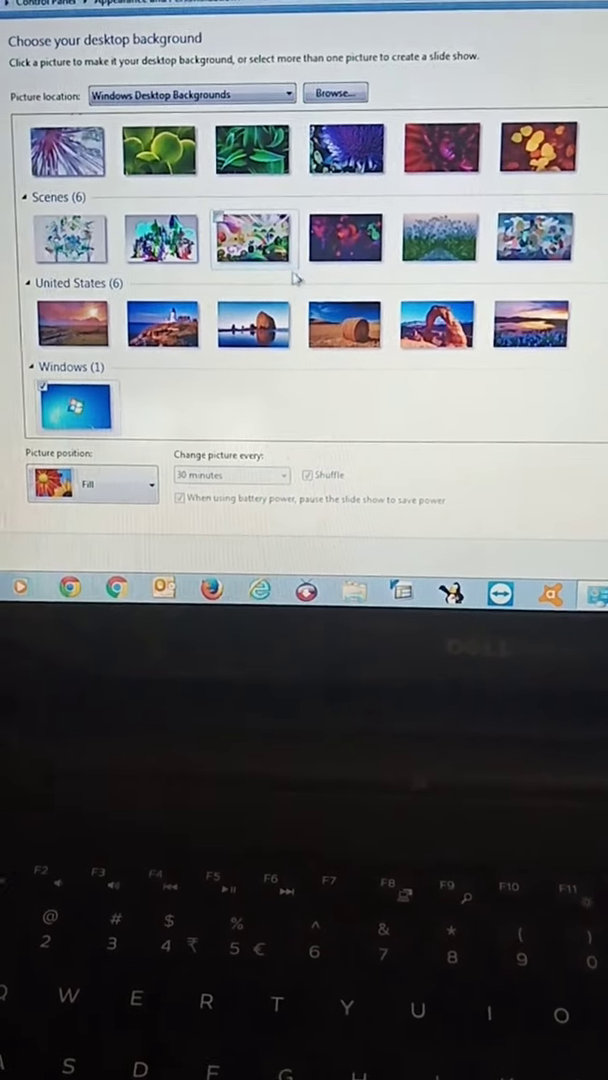
pyautogui.moveTo(156, 342)
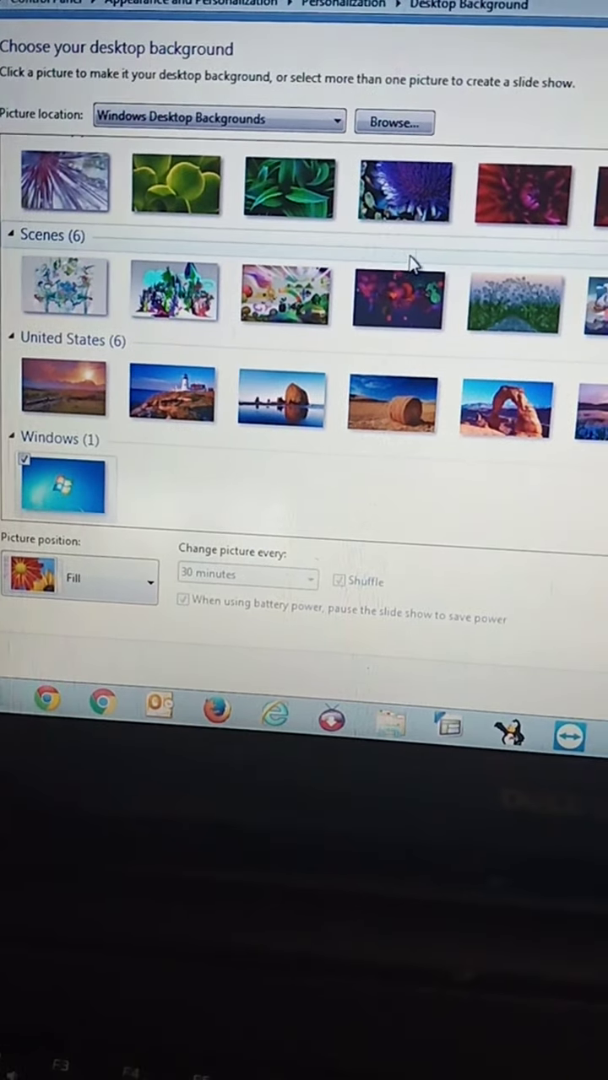
pyautogui.moveTo(278, 287)
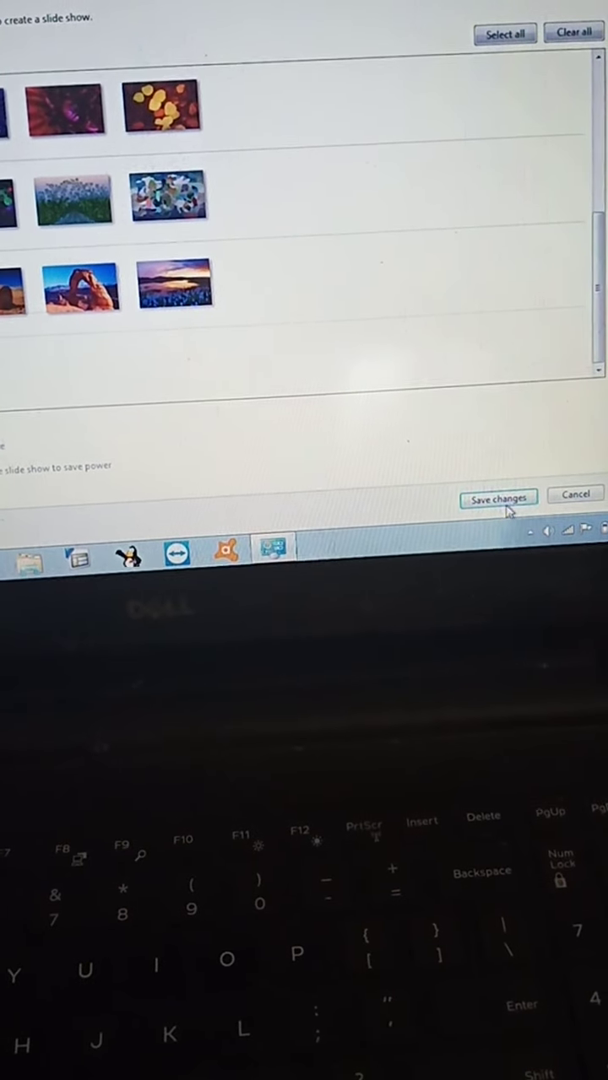
# Save the selected colourful Scenes picture as the desktop wallpaper.
pyautogui.click(502, 495)
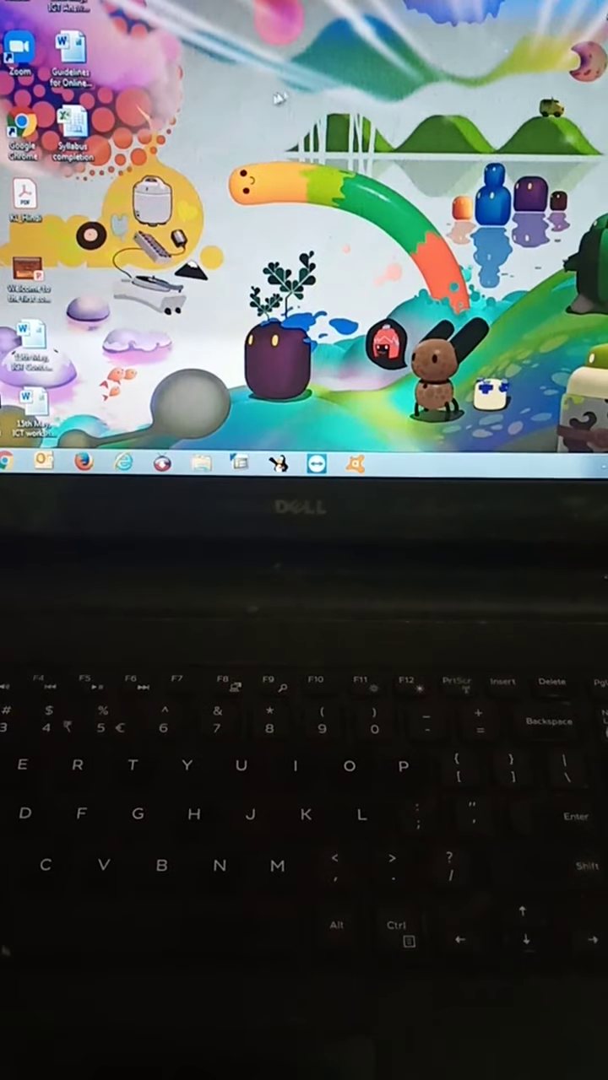
# Reopen Personalization from the desktop's right-click menu.
pyautogui.rightClick(277, 99)
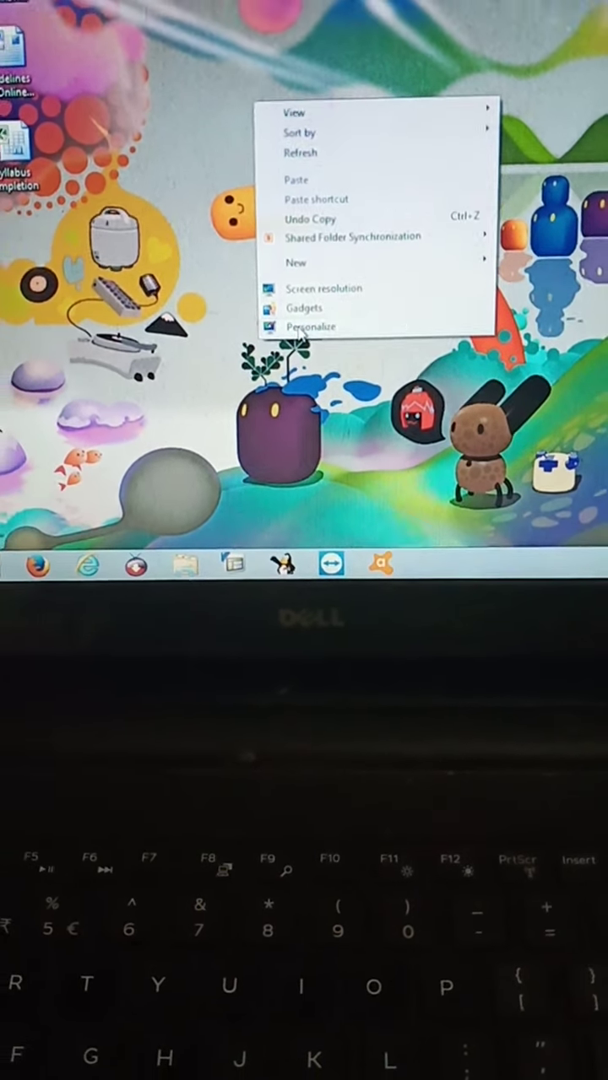
pyautogui.click(311, 326)
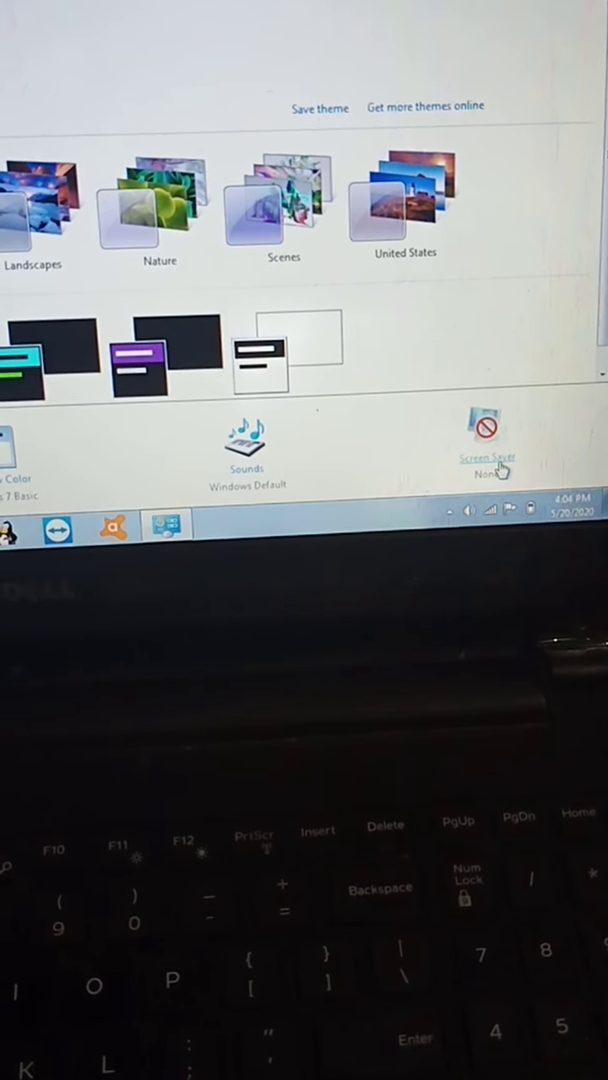
# Open Screen Saver Settings and choose Bubbles as the screen saver.
pyautogui.click(488, 457)
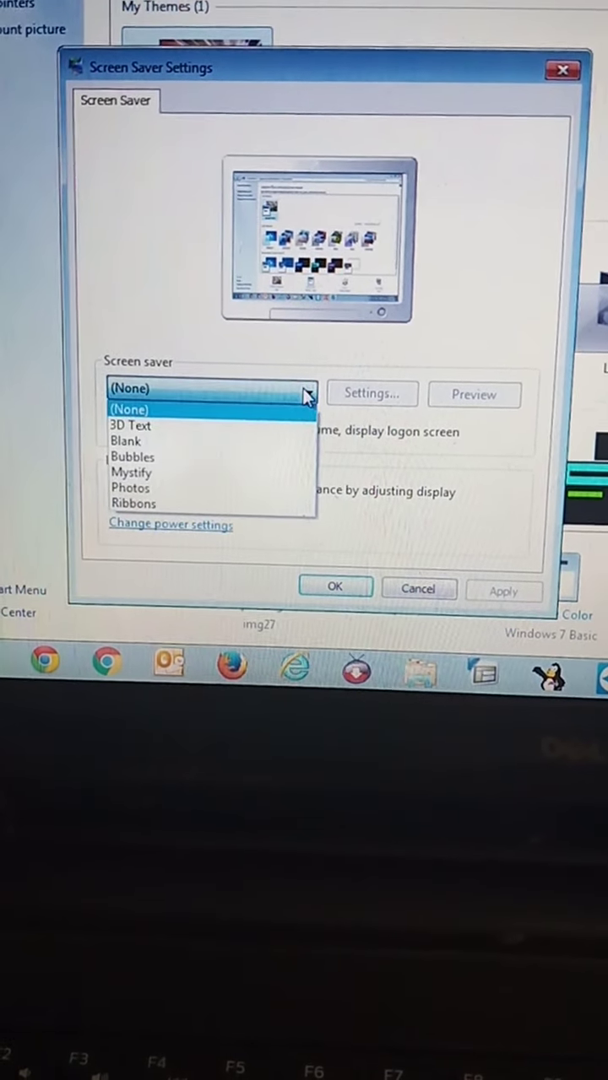
pyautogui.moveTo(258, 440)
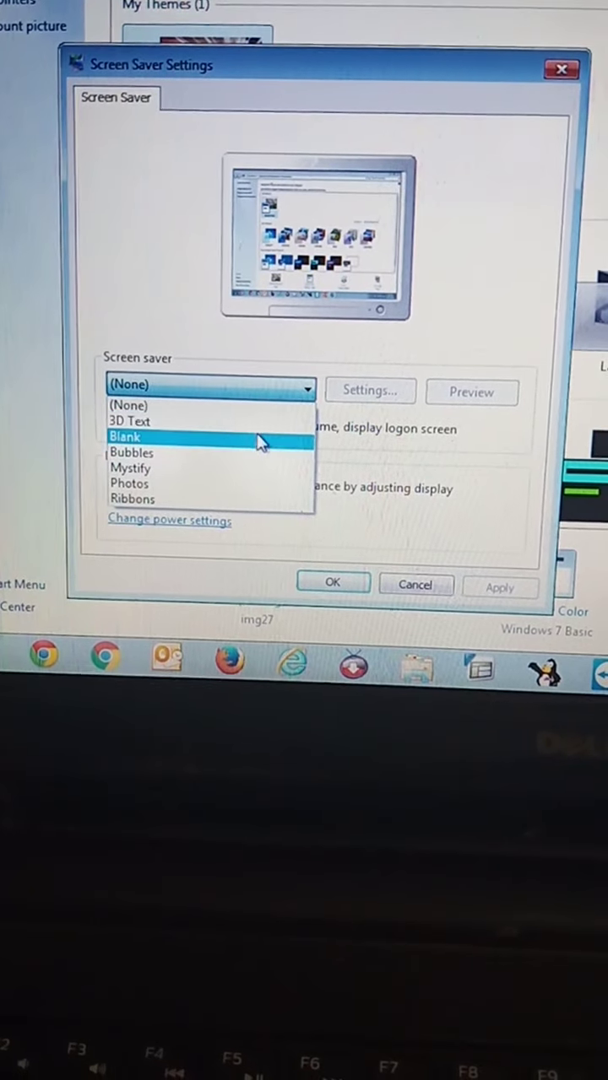
pyautogui.moveTo(258, 460)
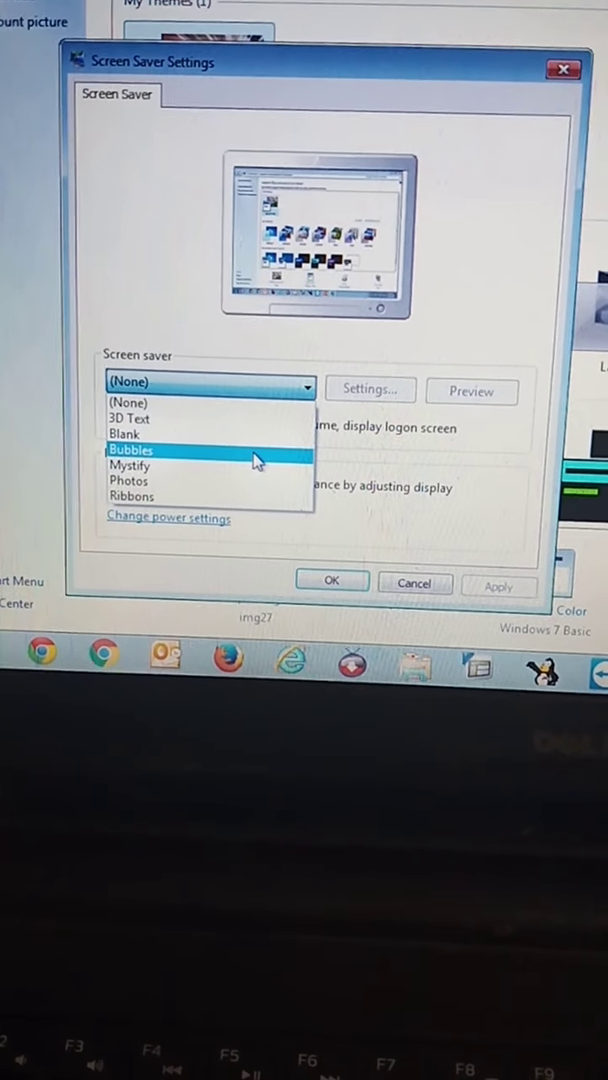
pyautogui.click(131, 449)
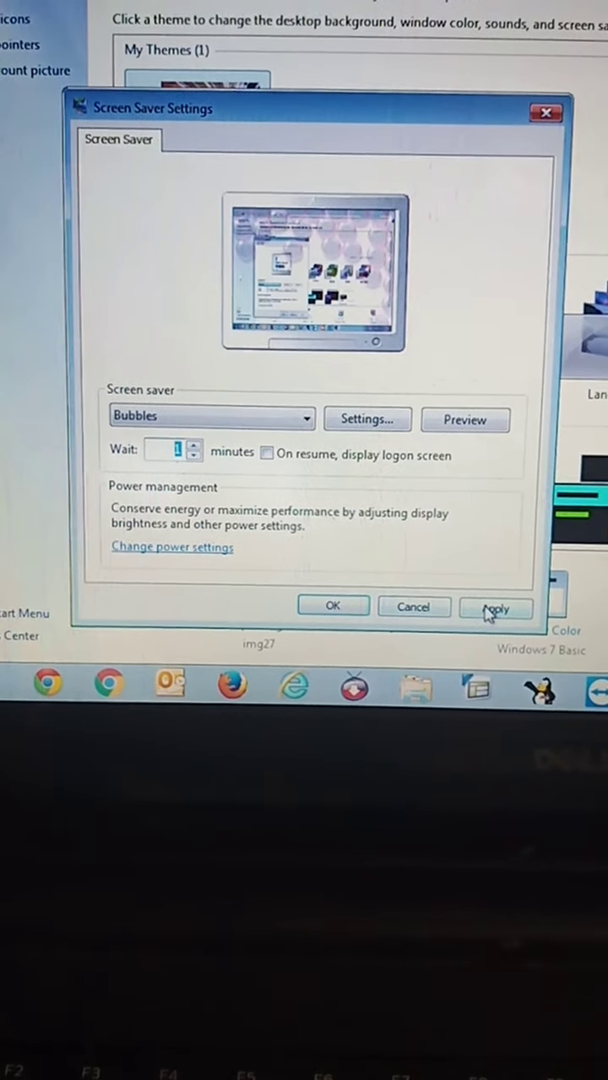
# Apply the Bubbles screen saver and close the settings windows.
pyautogui.click(497, 608)
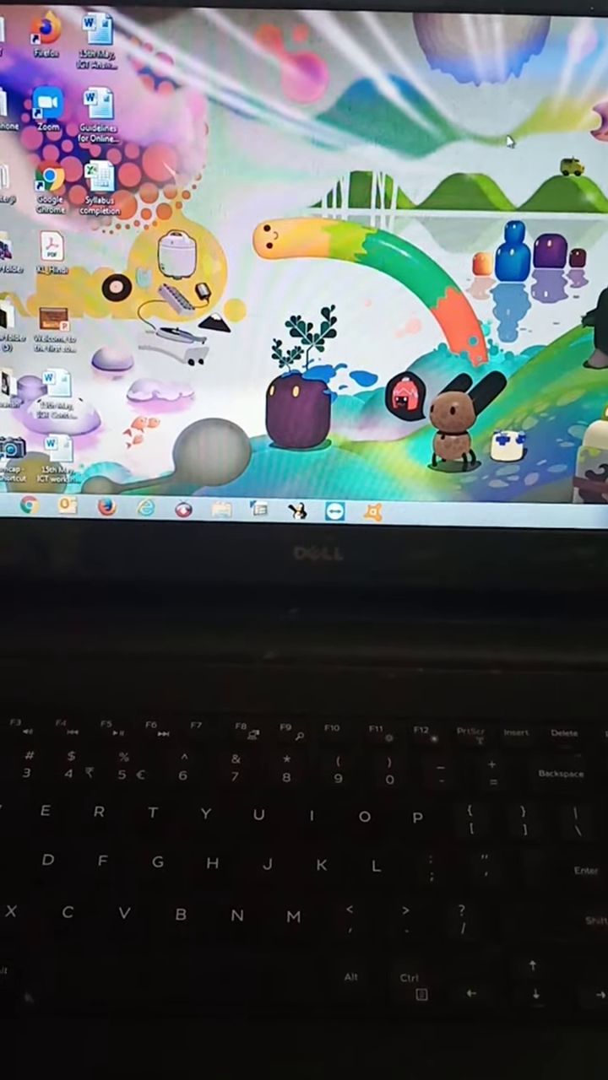
# Open the Desktop Gadgets gallery from the desktop's right-click menu.
pyautogui.rightClick(302, 157)
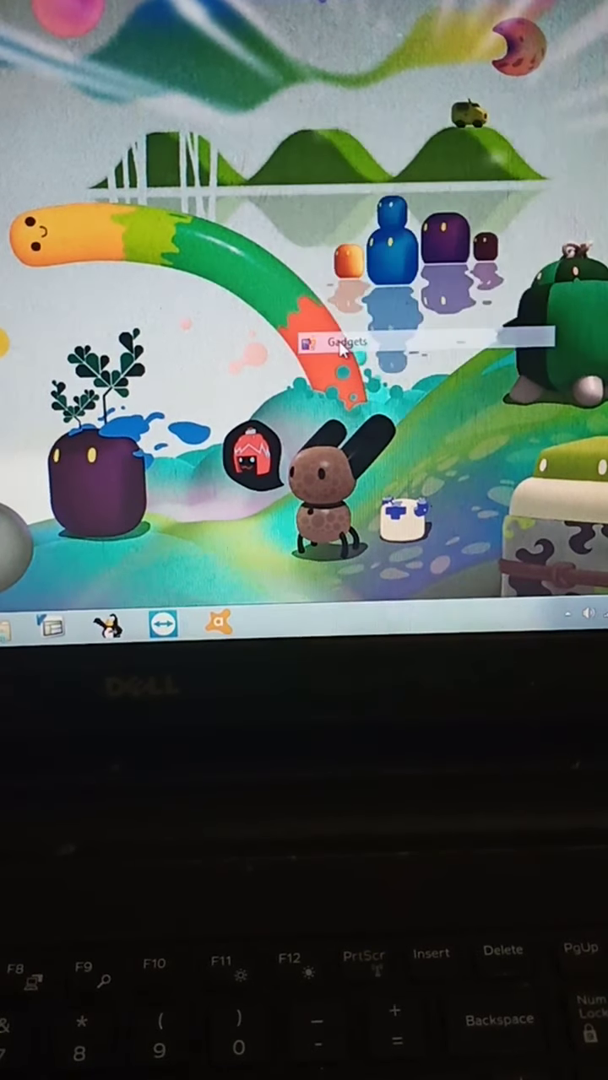
pyautogui.click(346, 342)
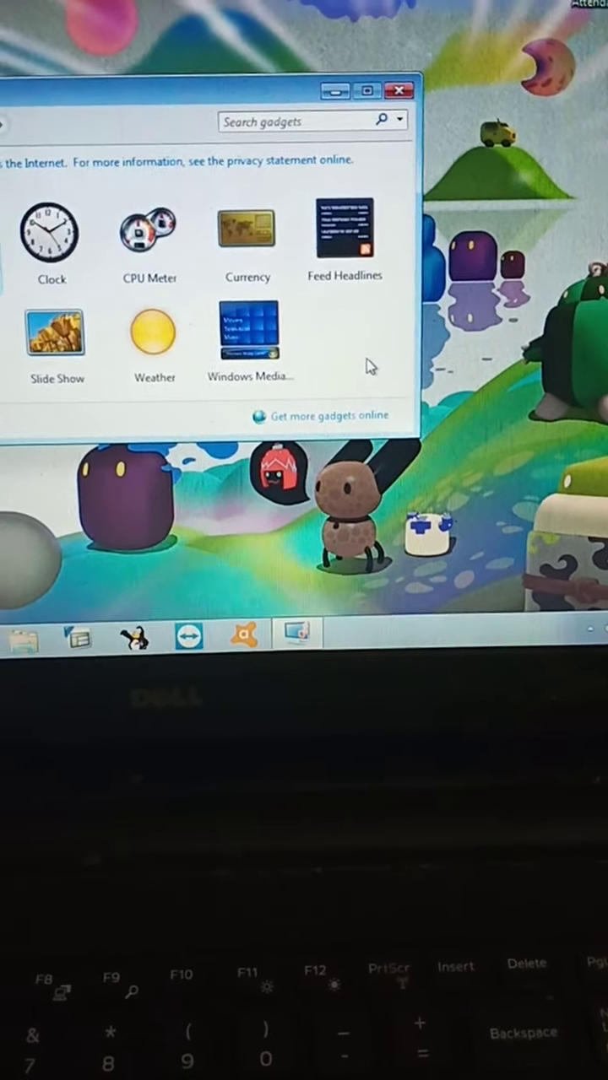